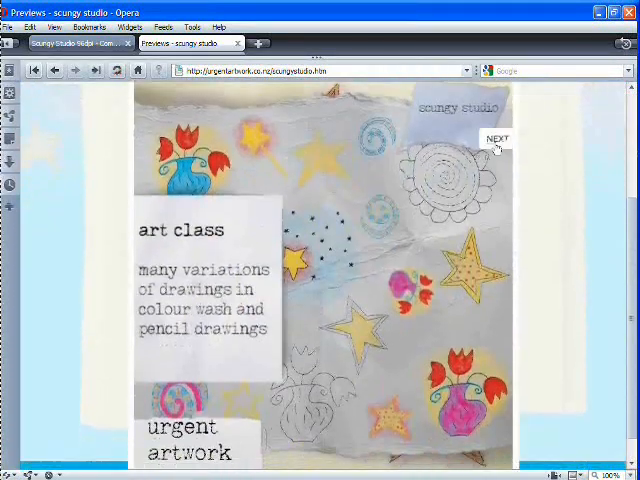
View the Scungy Studio 300dpi Complete Collection product page in Opera
click(496, 138)
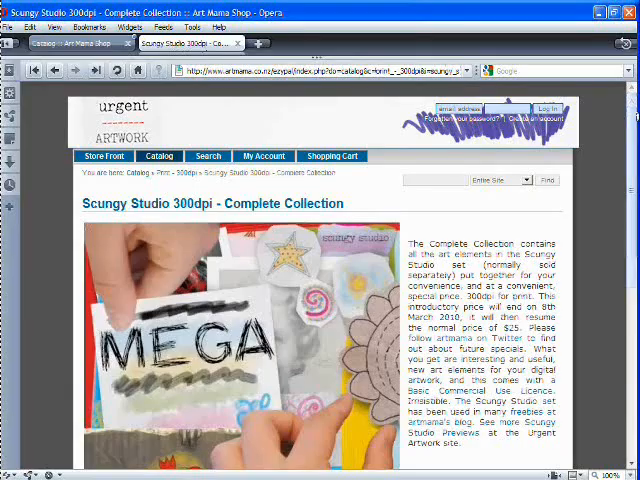
scroll(down, 3)
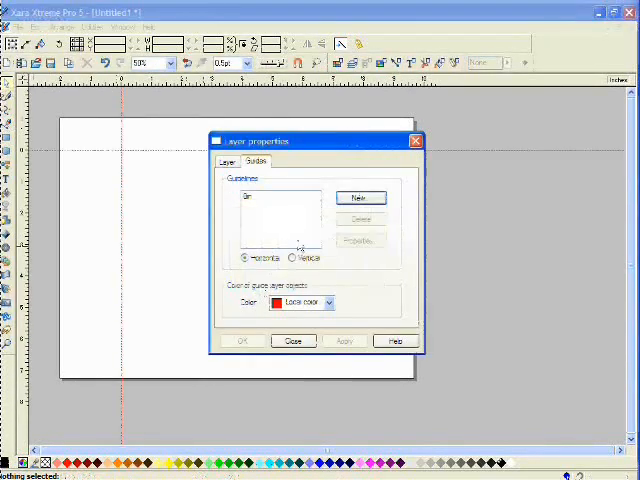
Close the layer guideline settings before importing paper textures
click(360, 196)
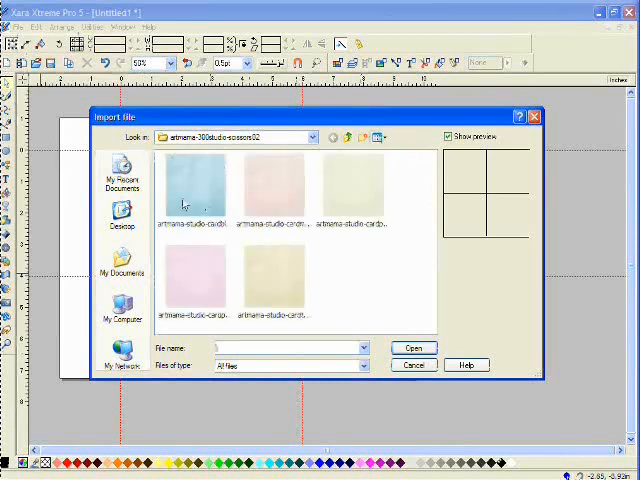
Import the blue paper background, then the yellow painted frame from the frames subfolder
click(192, 184)
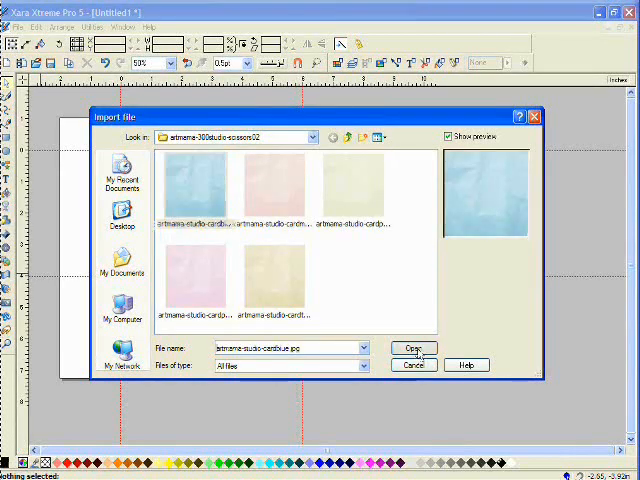
click(412, 348)
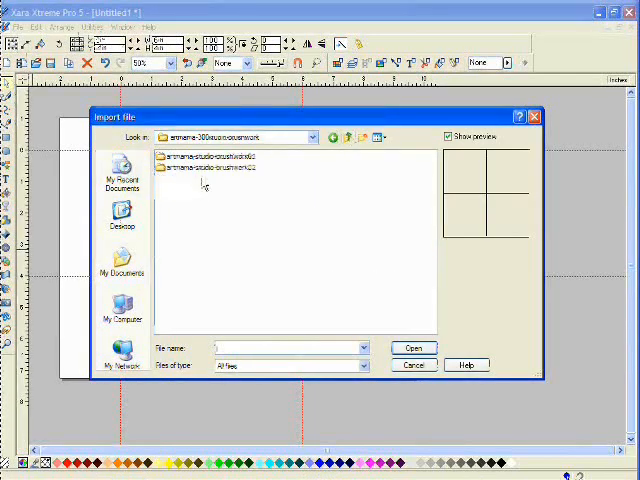
double_click(204, 156)
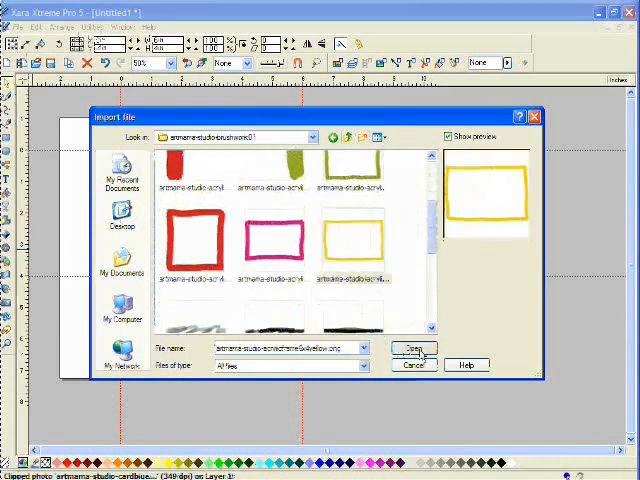
click(414, 348)
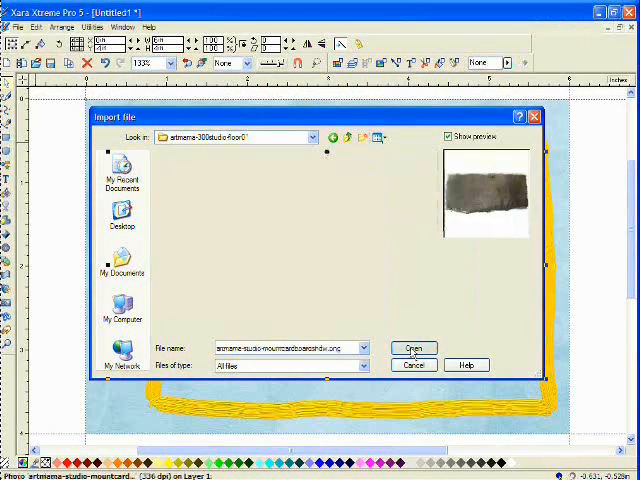
Import the dark torn cardboard scrap and the small star sticker onto the collage
click(414, 348)
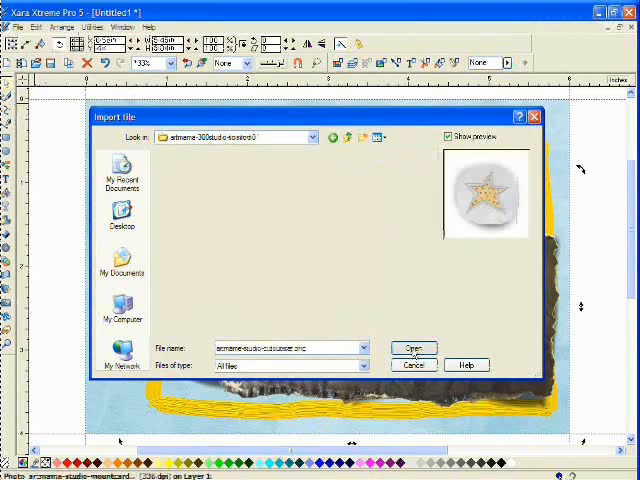
click(414, 348)
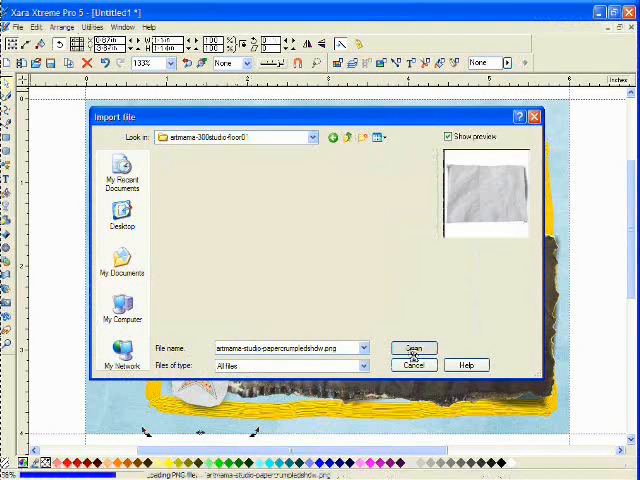
Import the crumpled white paper scrap onto the collage
click(412, 348)
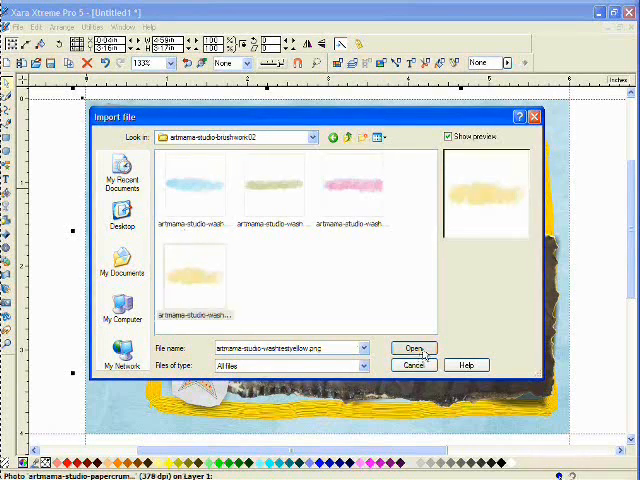
Import the yellow paint wash and place it across the crumpled white paper
click(412, 348)
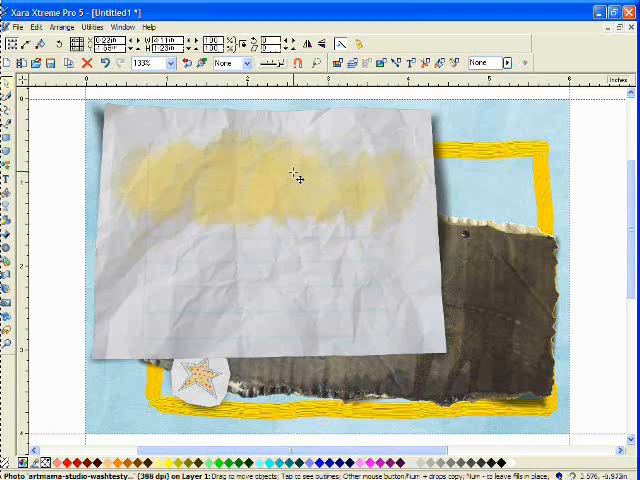
click(290, 176)
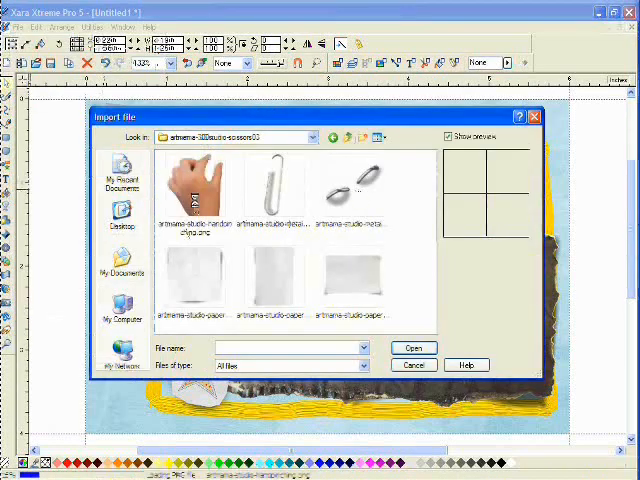
Import the pointing hand photo, dismiss the zoom notice and restore the previous zoom
click(192, 184)
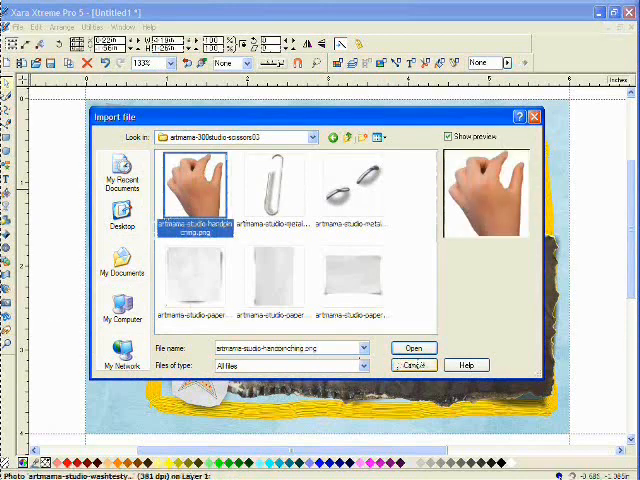
click(412, 348)
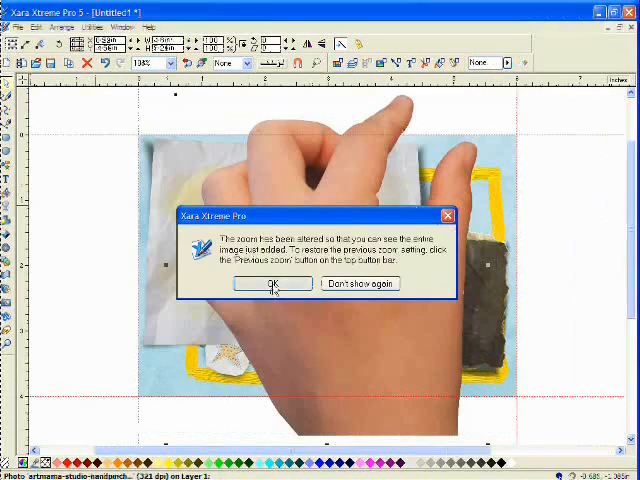
click(272, 284)
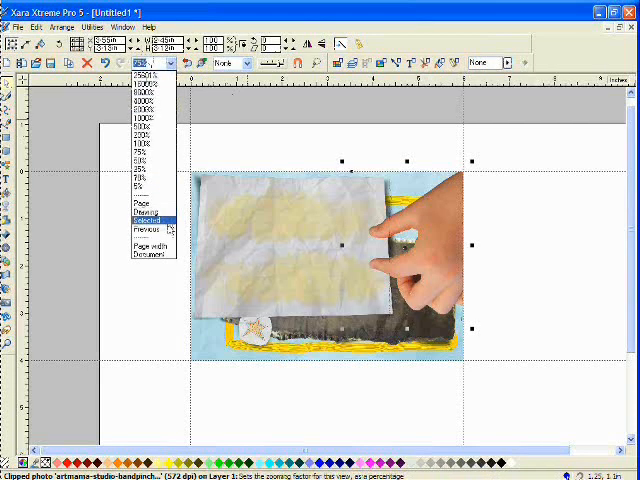
click(138, 220)
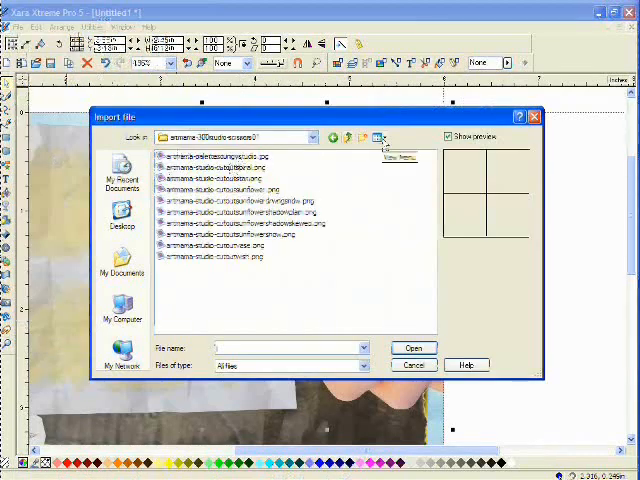
Import the scalloped cut-out image, chosen from the thumbnails view
click(412, 348)
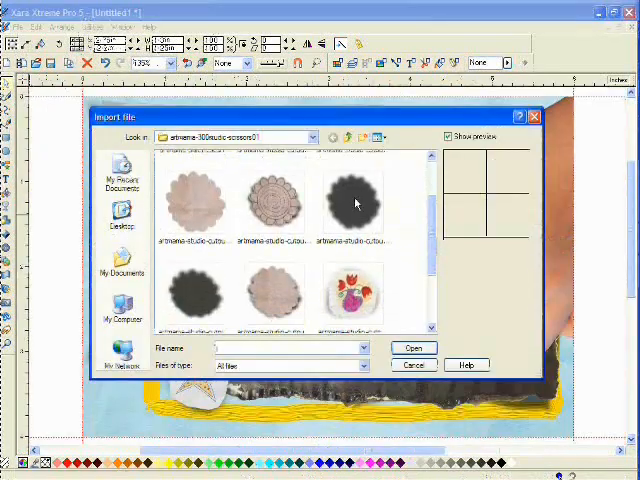
click(354, 204)
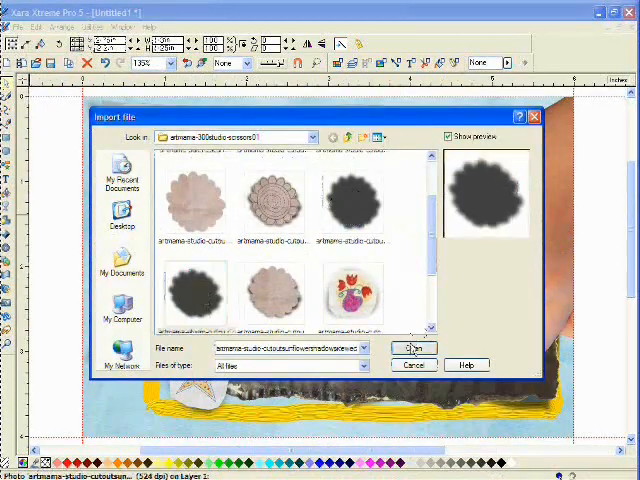
click(412, 348)
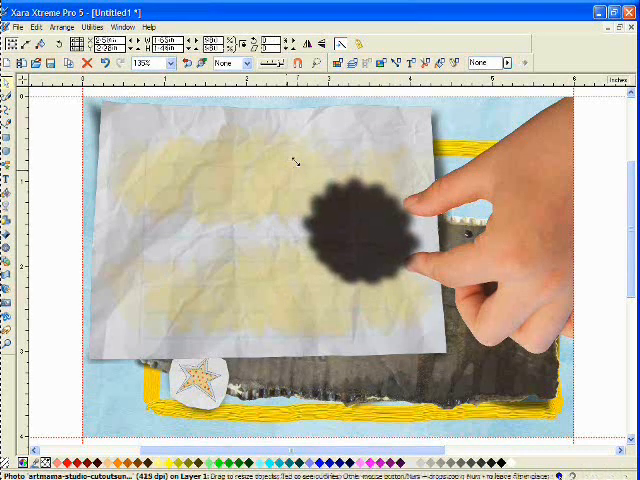
Position the beige scalloped shape on the crumpled paper under the pointing fingertip
click(350, 230)
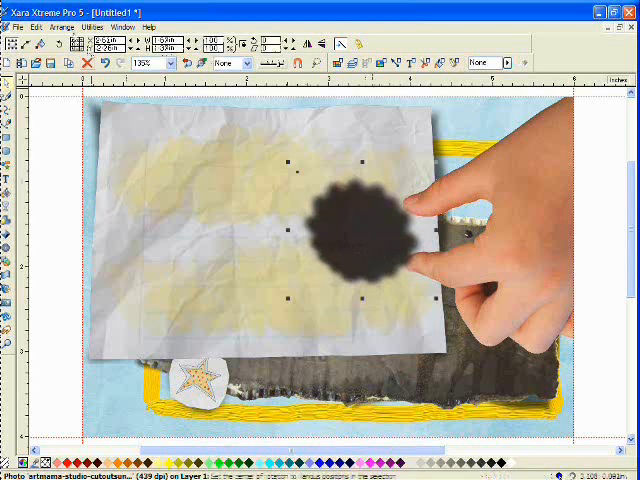
click(62, 28)
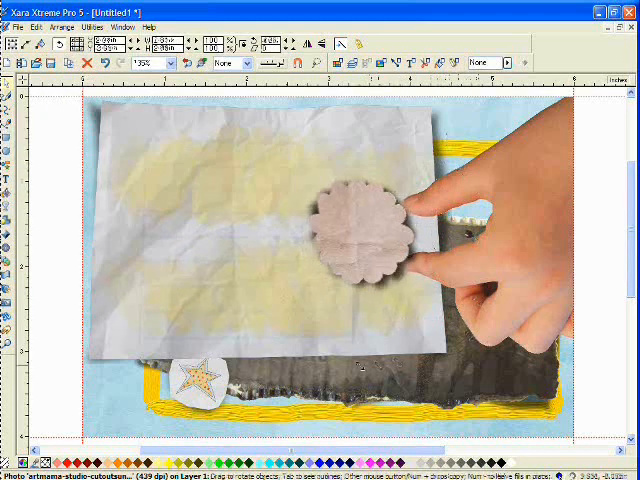
click(360, 230)
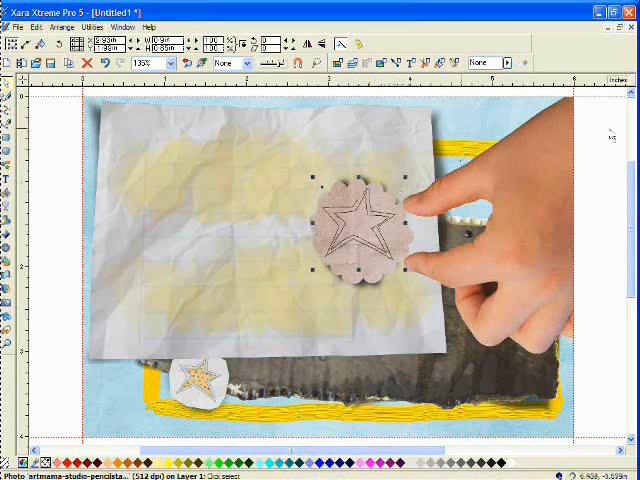
Group the star outline with its scalloped paper backing via Arrange > Group
click(450, 96)
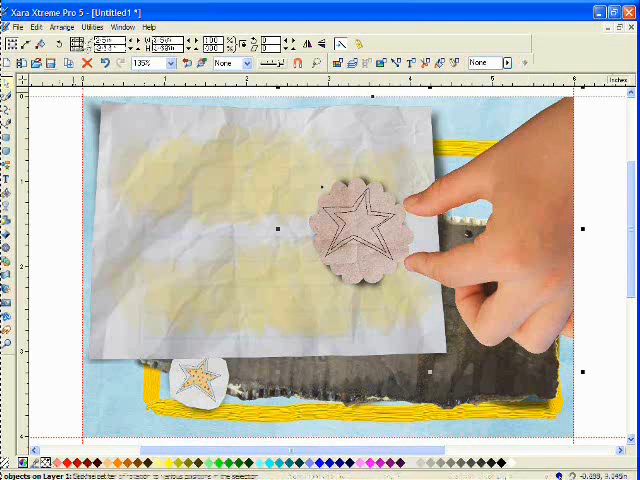
click(60, 28)
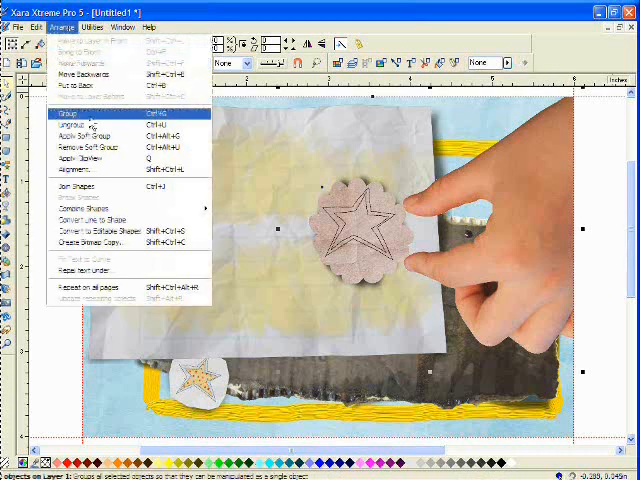
click(66, 112)
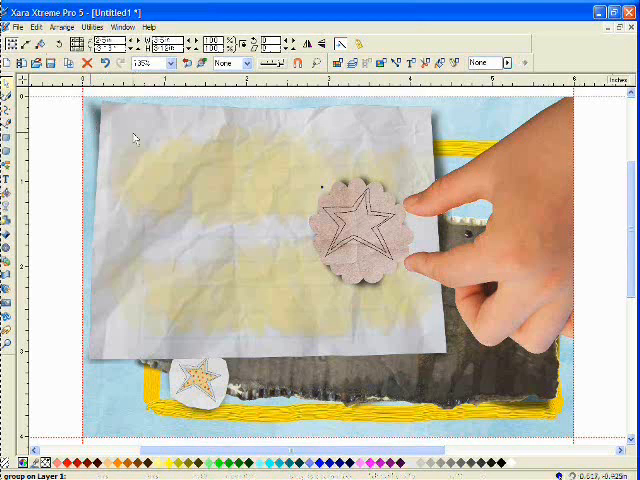
click(356, 230)
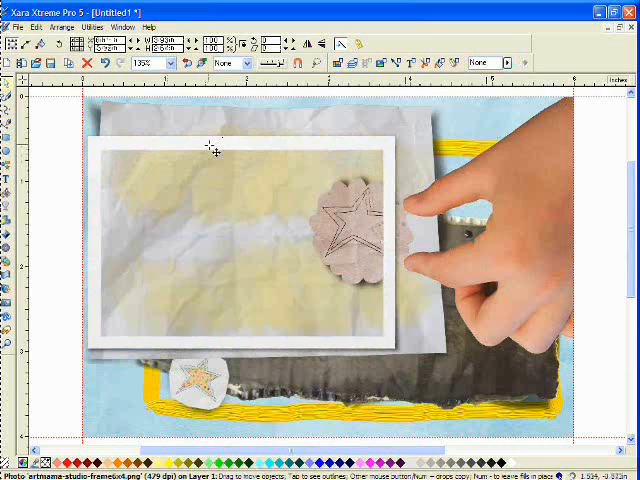
Position the white photo frame, then import the silver paperclip image
click(212, 148)
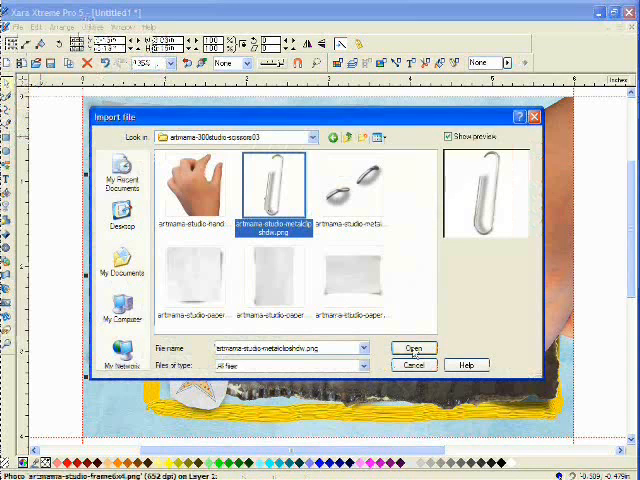
click(412, 348)
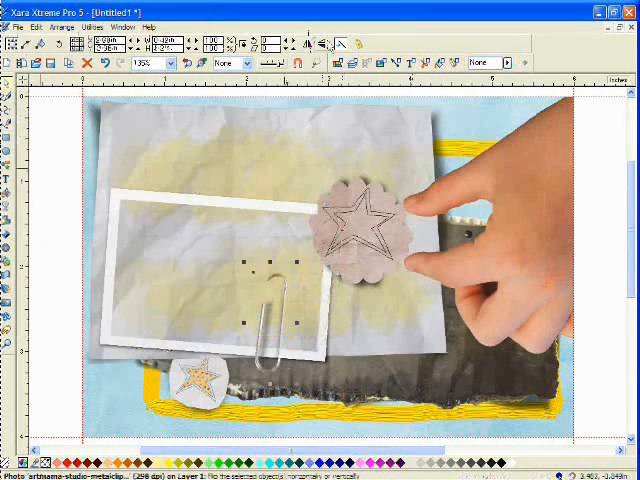
Clip the imported paperclip onto the white frame's edge and adjust the zoom level
click(170, 64)
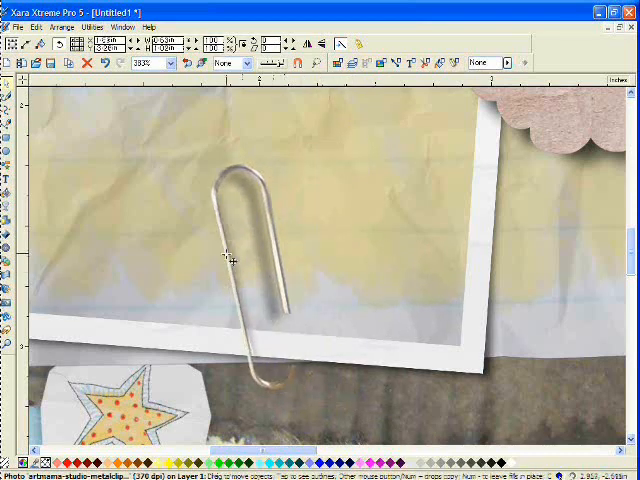
click(178, 64)
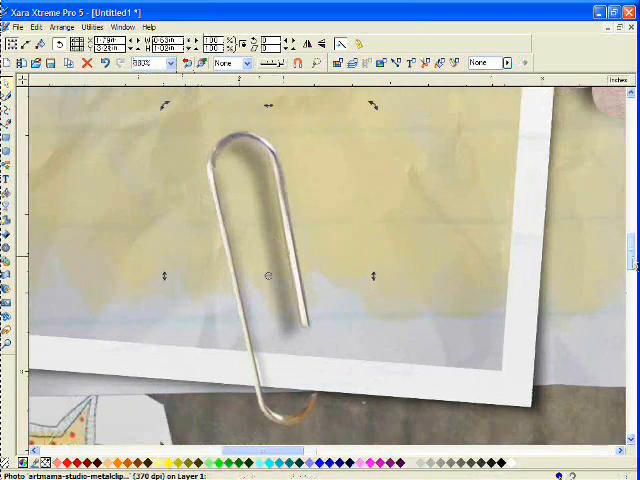
click(164, 64)
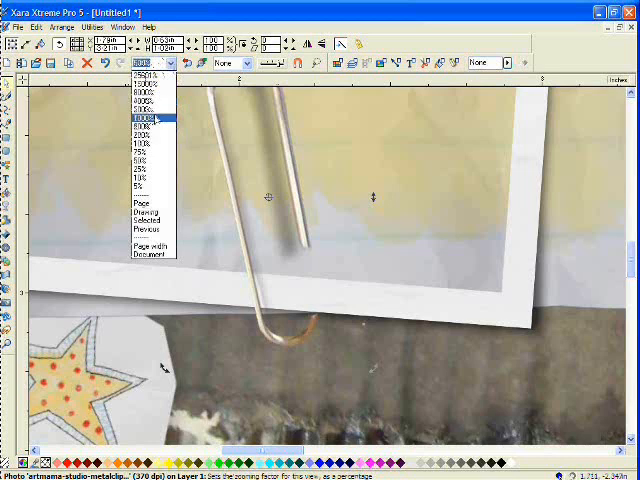
click(140, 122)
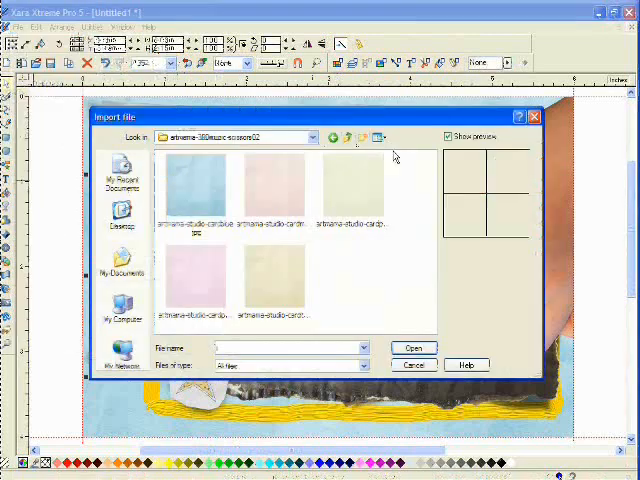
Import the cream paper texture and zoom out to show the whole collage
click(196, 190)
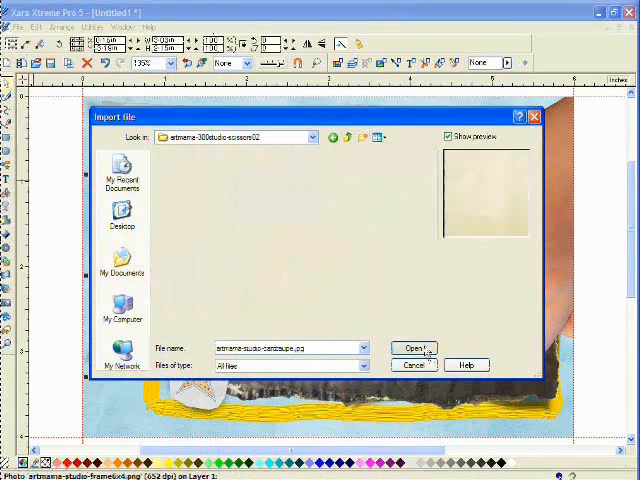
click(412, 348)
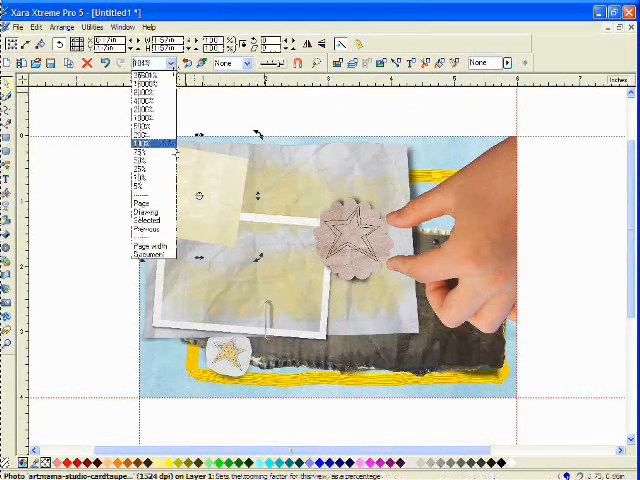
click(144, 144)
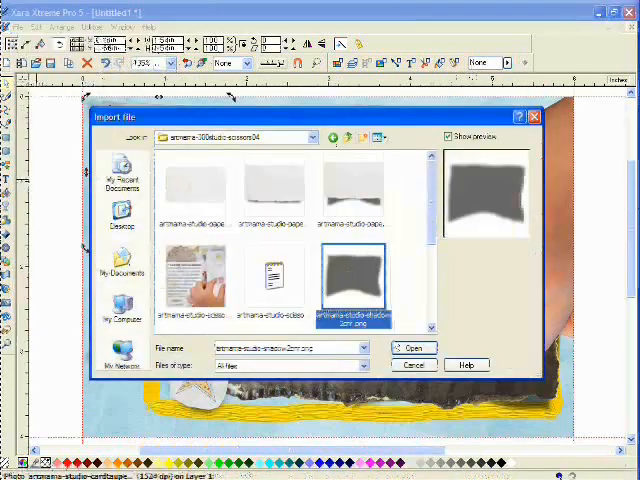
Import the torn-edge shadow image and make it partly transparent
click(412, 348)
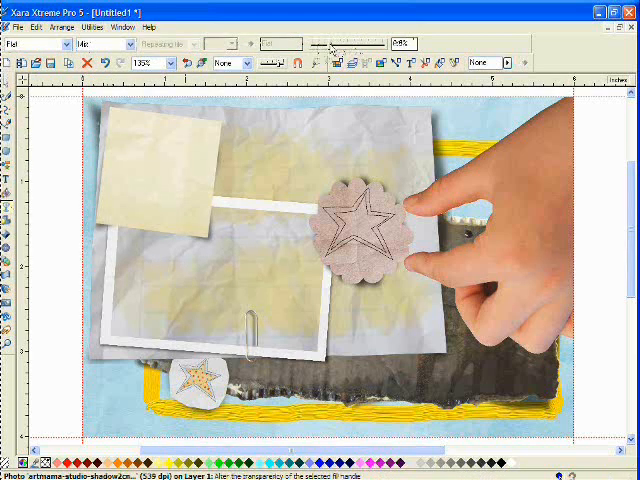
click(170, 62)
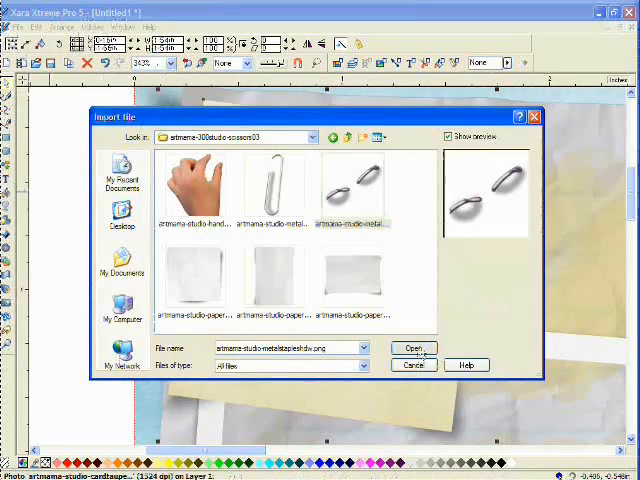
Import the metal staple PNG and fix it near the top of the cream note
click(412, 348)
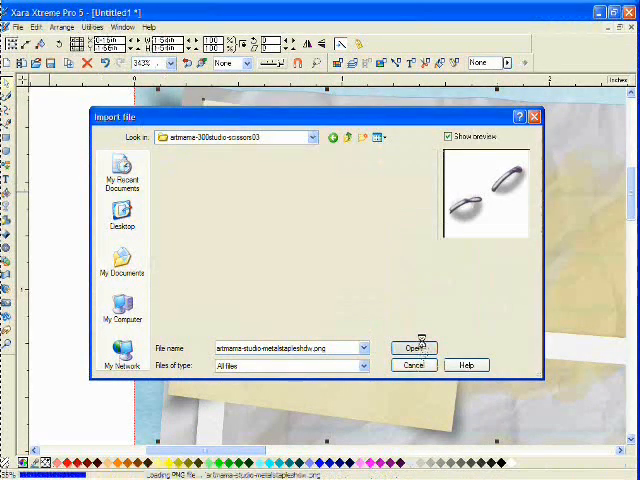
click(412, 348)
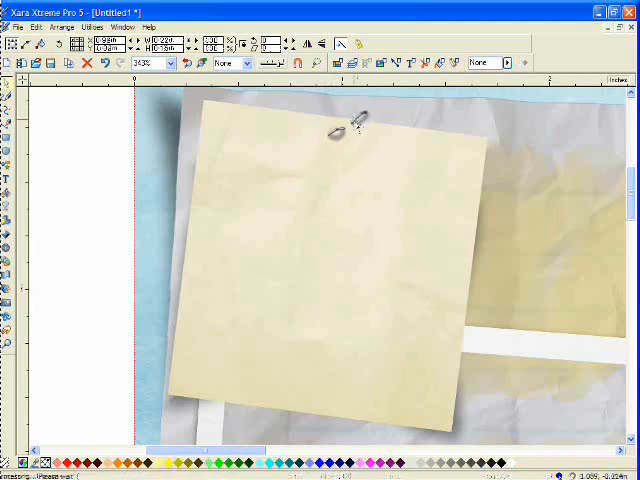
click(348, 128)
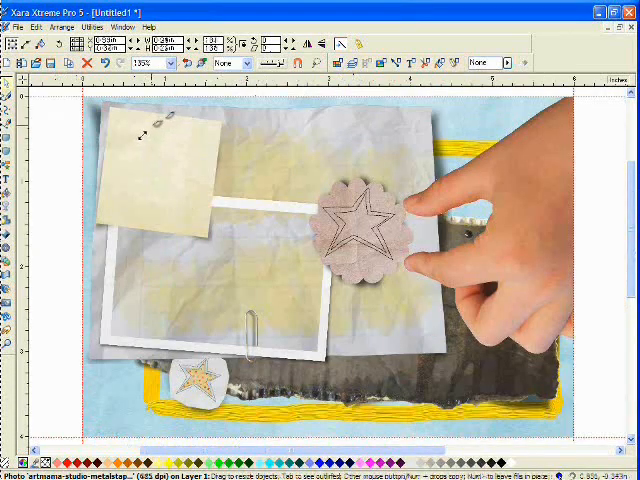
Import the food dishes photo and fit it inside the white photo frame
click(16, 28)
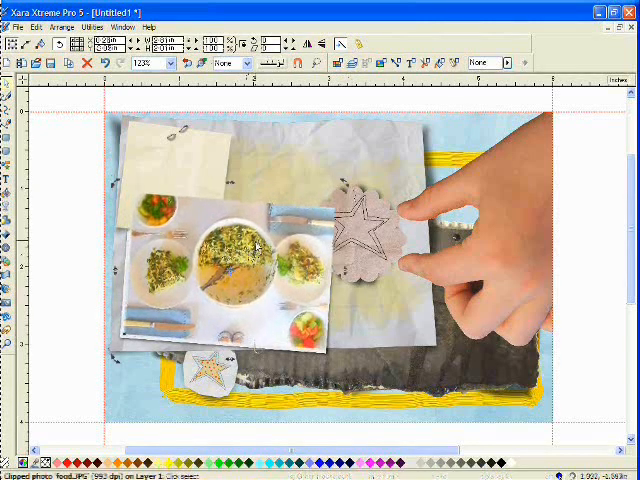
click(36, 28)
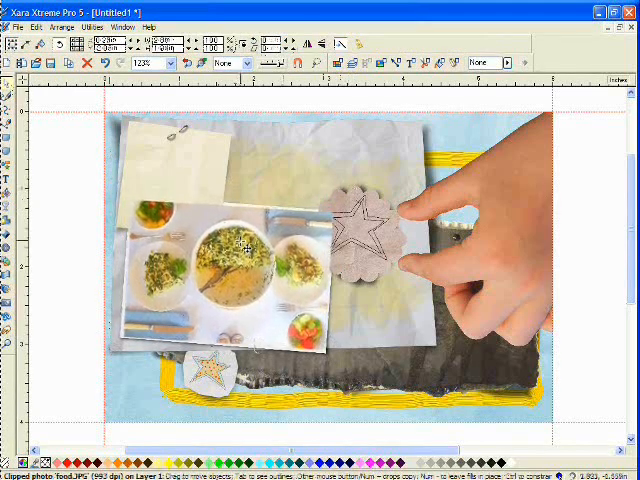
Add the title text 'Silver beet Bake' on the cream note and restore full view
click(62, 26)
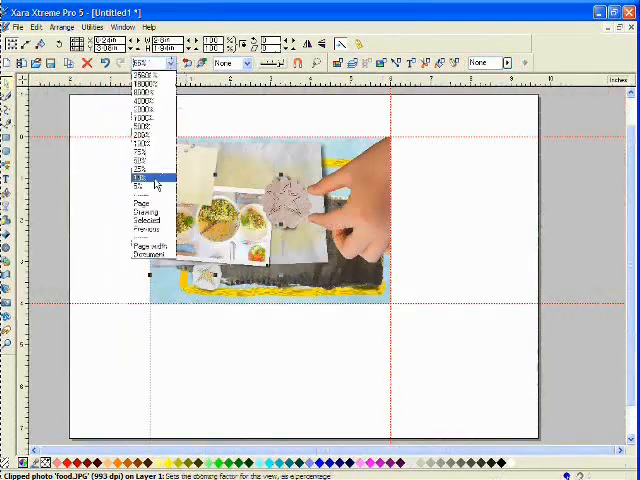
click(148, 176)
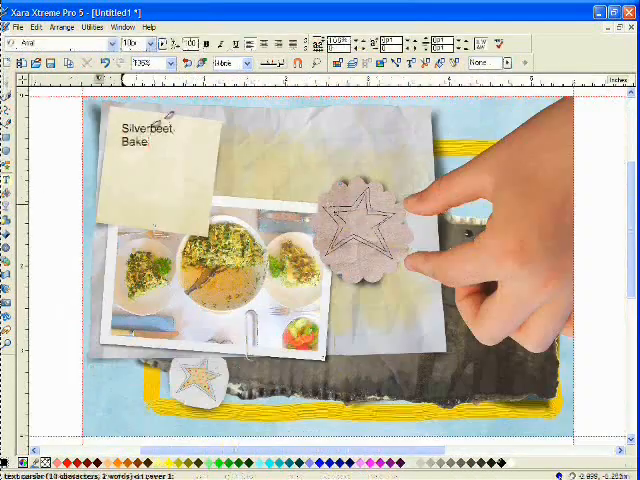